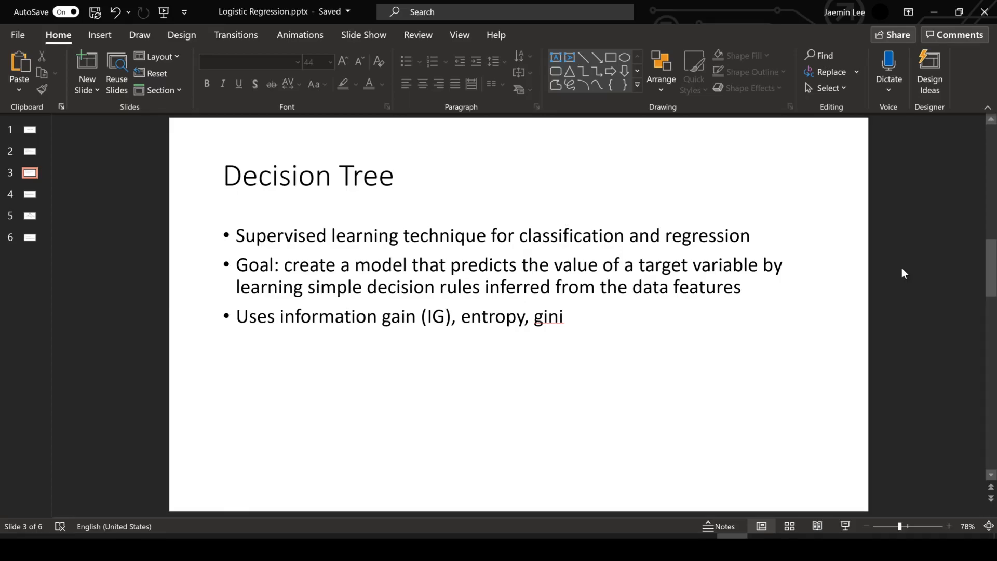
Step: Alternate between the Decision Tree Terms slide and the example decision tree diagram slide
left_click(29, 194)
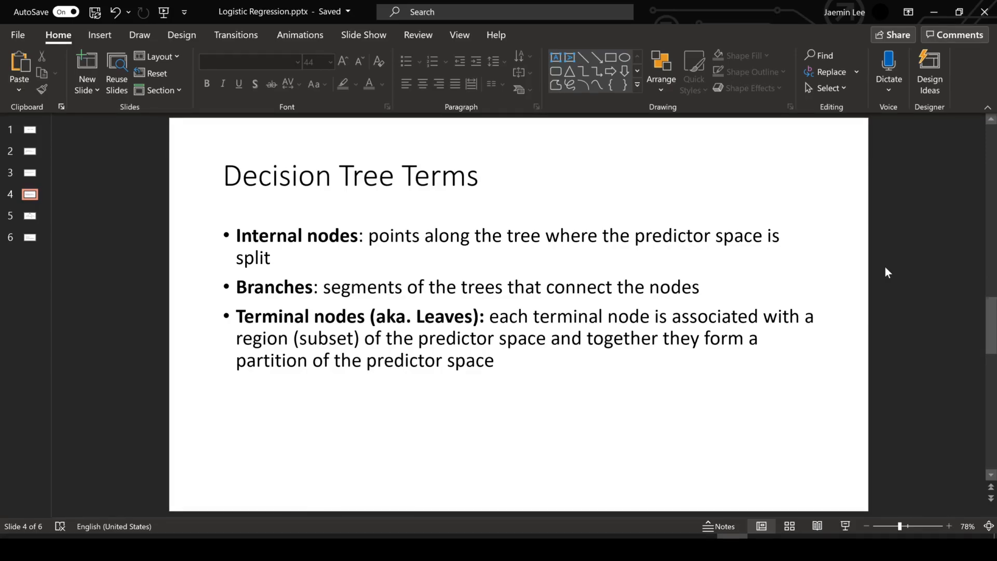
left_click(29, 215)
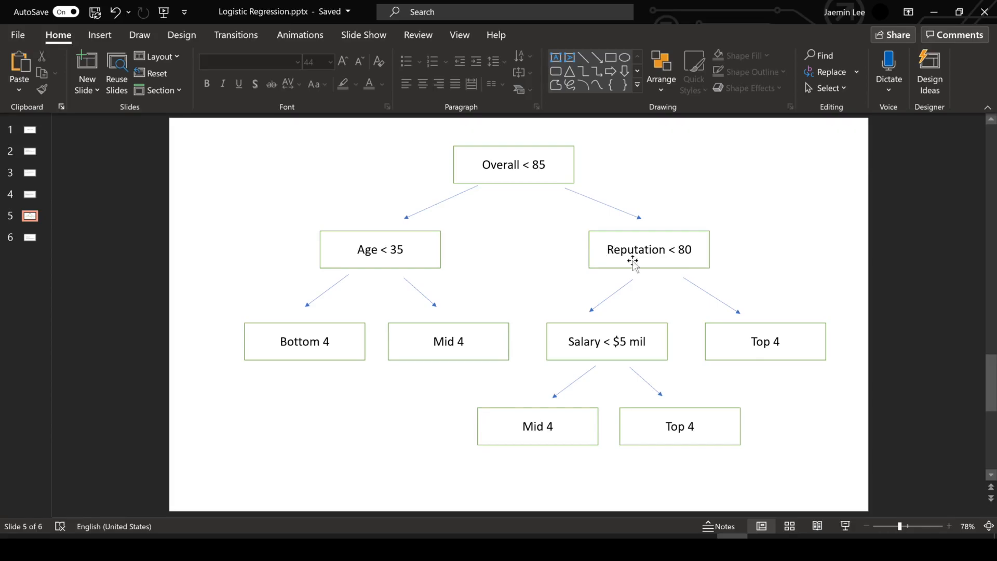
mouse_move(592, 321)
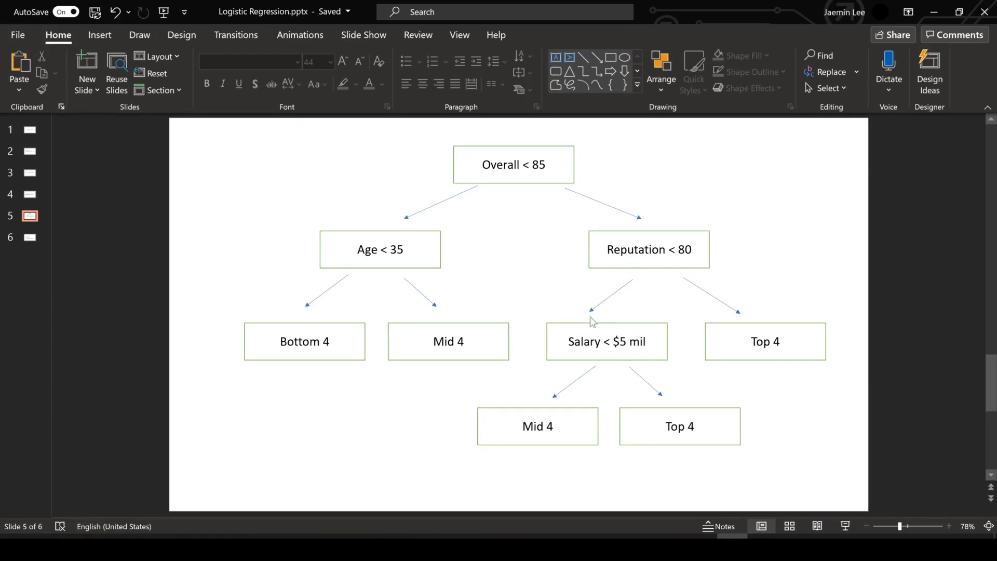
mouse_move(870, 237)
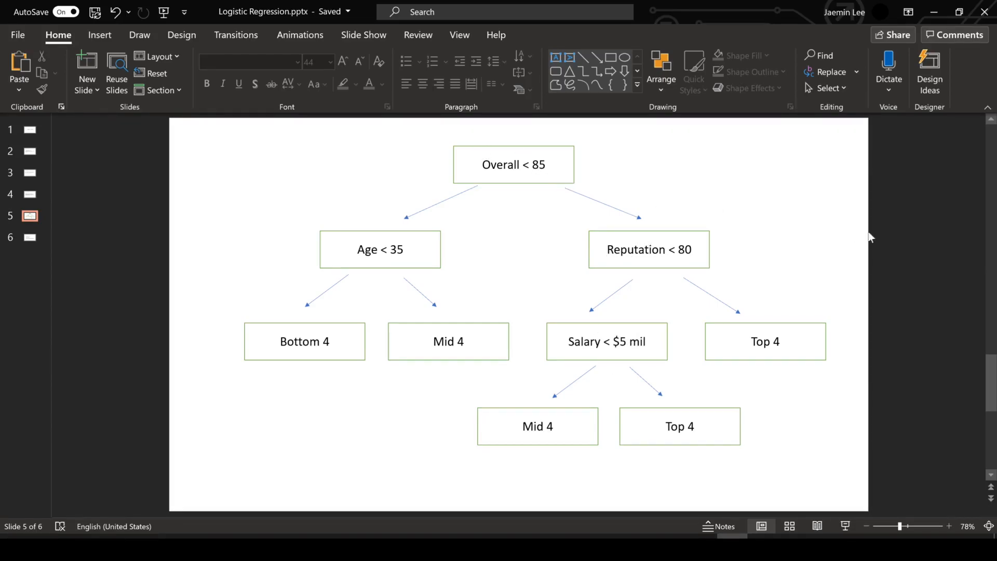
left_click(29, 194)
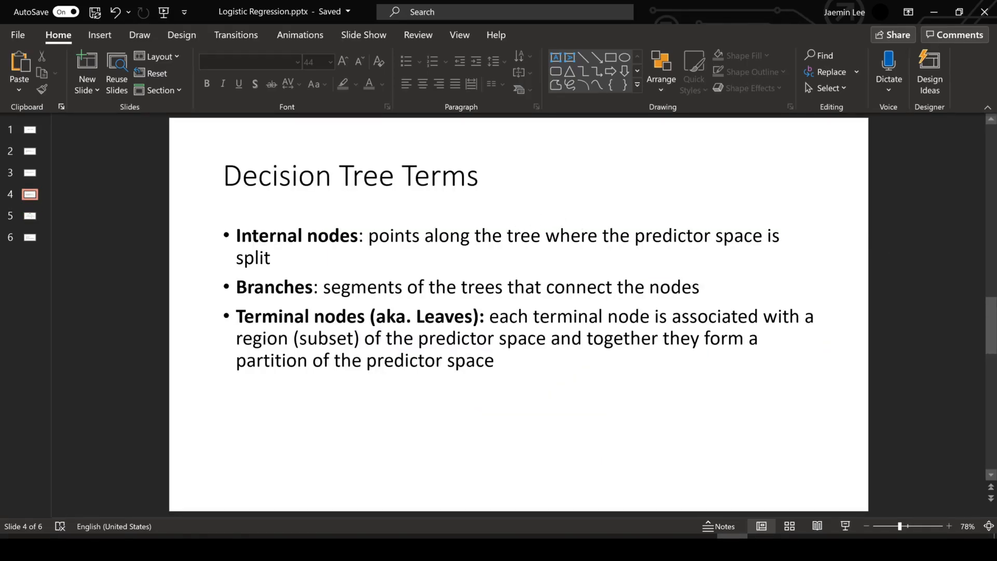
left_click(29, 215)
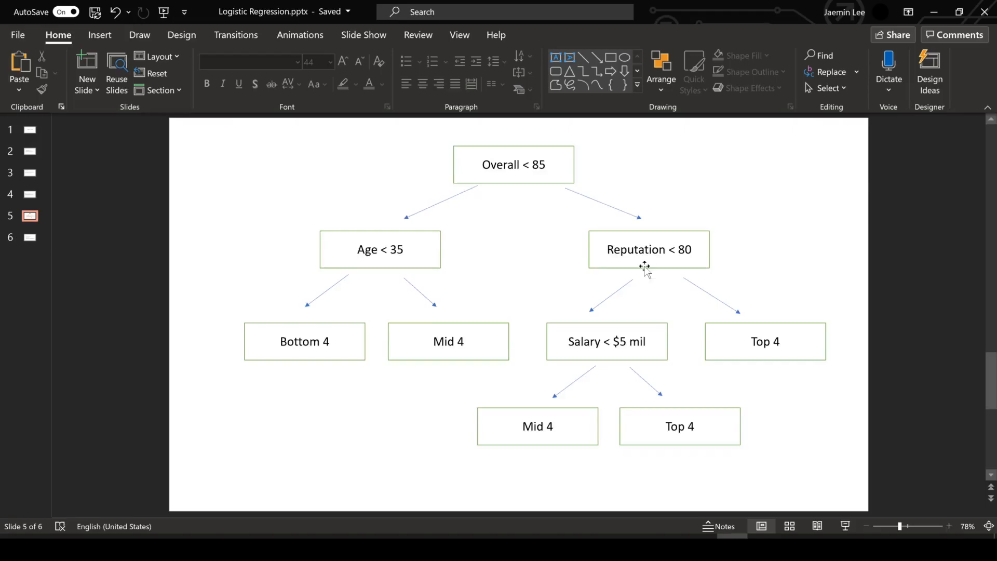
mouse_move(652, 297)
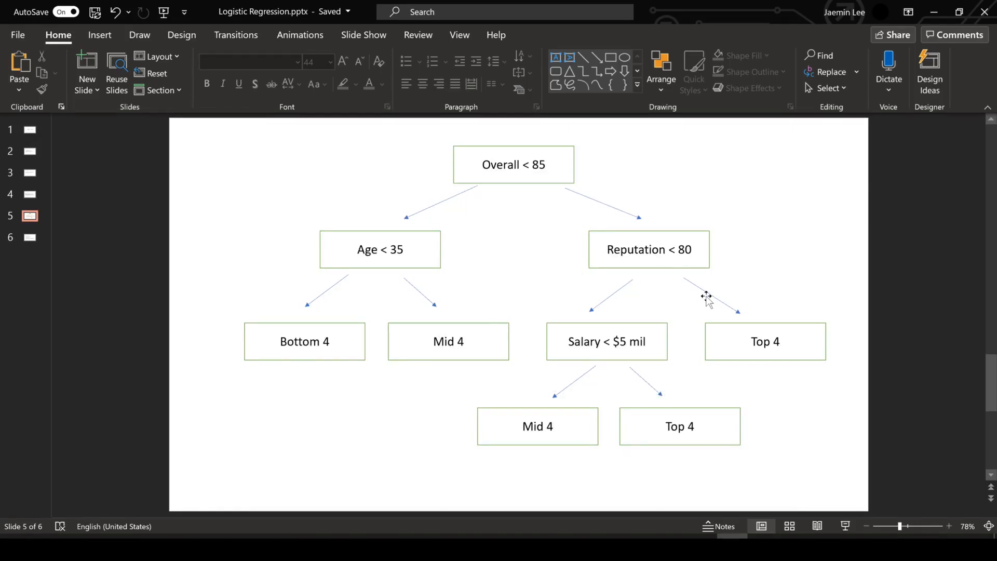
left_click(29, 193)
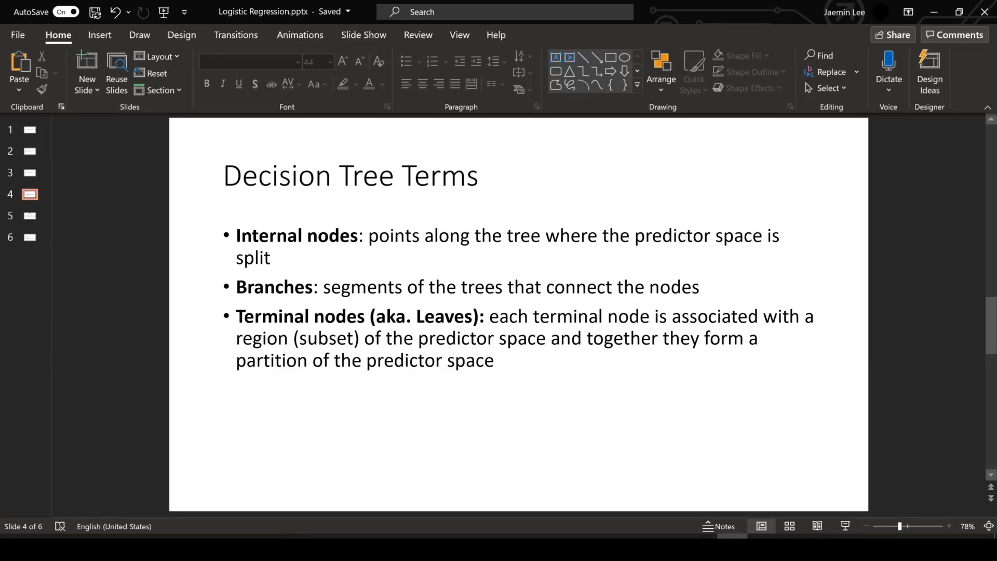
left_click(29, 216)
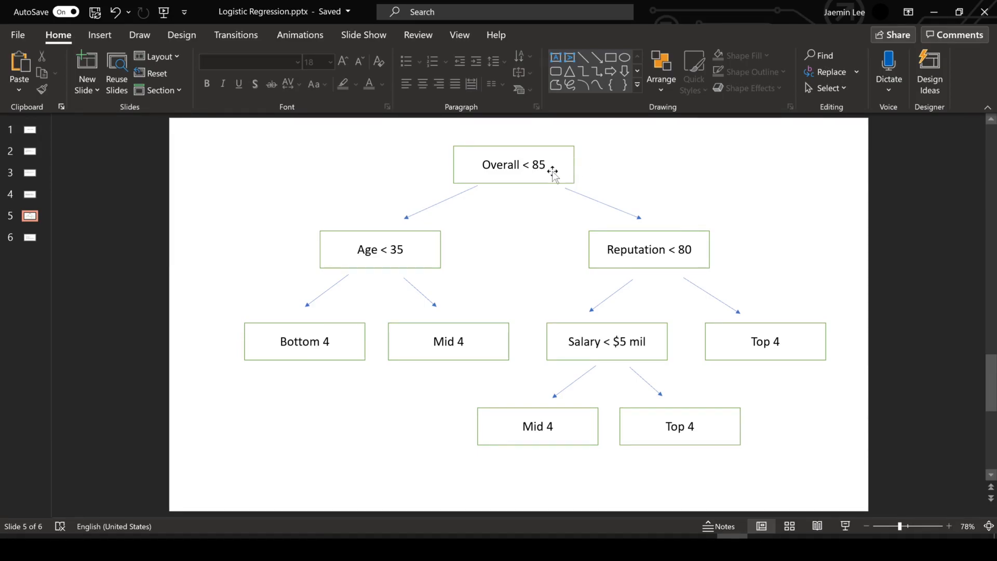
mouse_move(421, 248)
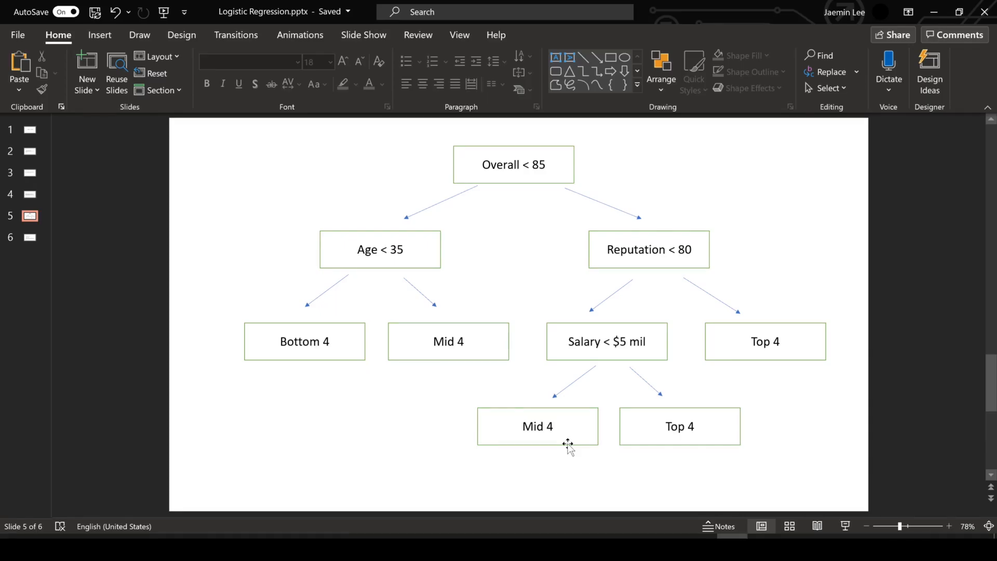
Step: Switch from the slides to the Colab notebook showing players_20.csv in the Files sidebar
left_click(29, 237)
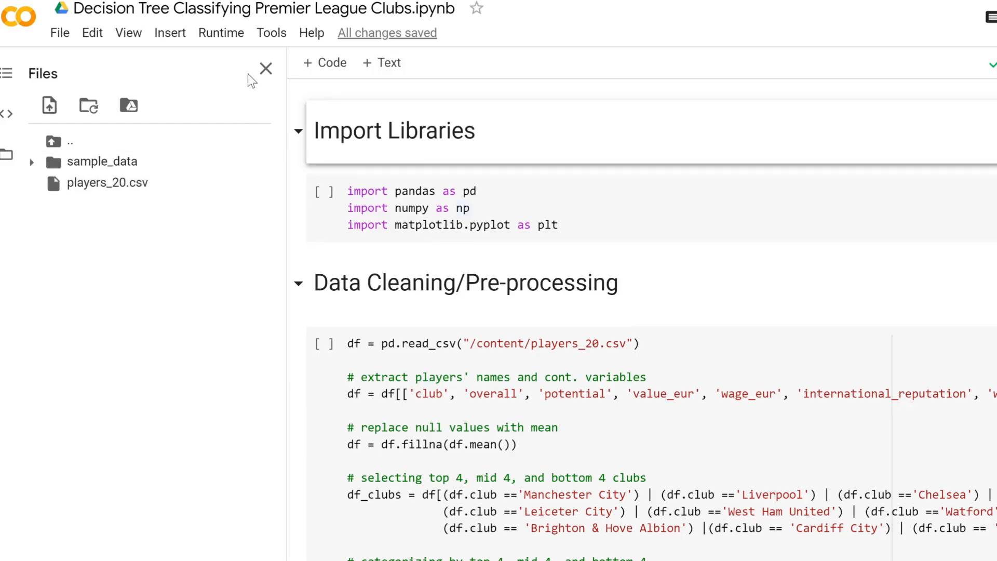
Step: Run the imports and data-cleaning cells, giving 132 top 4, 123 bottom 4 and 99 mid 4 players
left_click(266, 68)
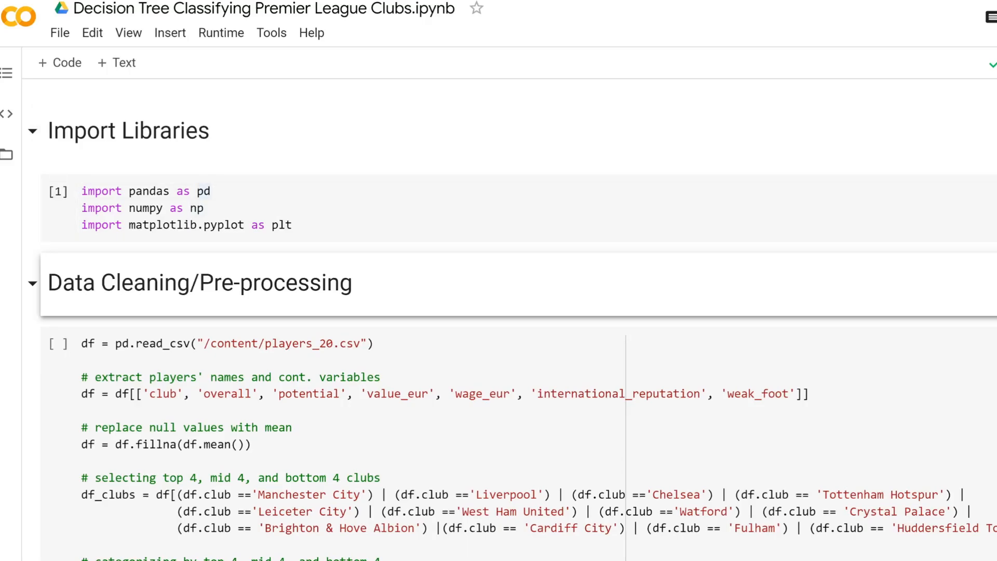
scroll("down", 3)
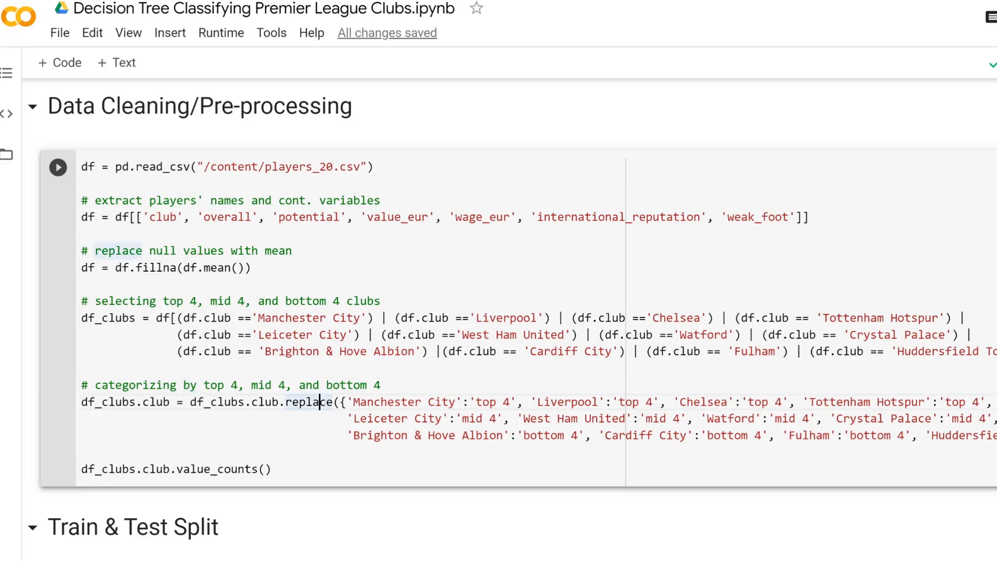
left_click(58, 168)
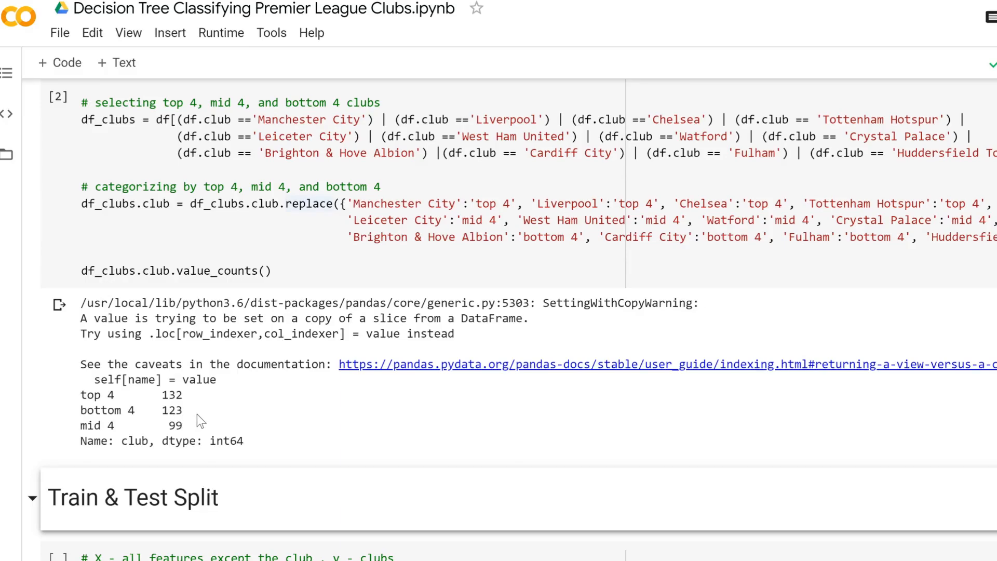
mouse_move(210, 433)
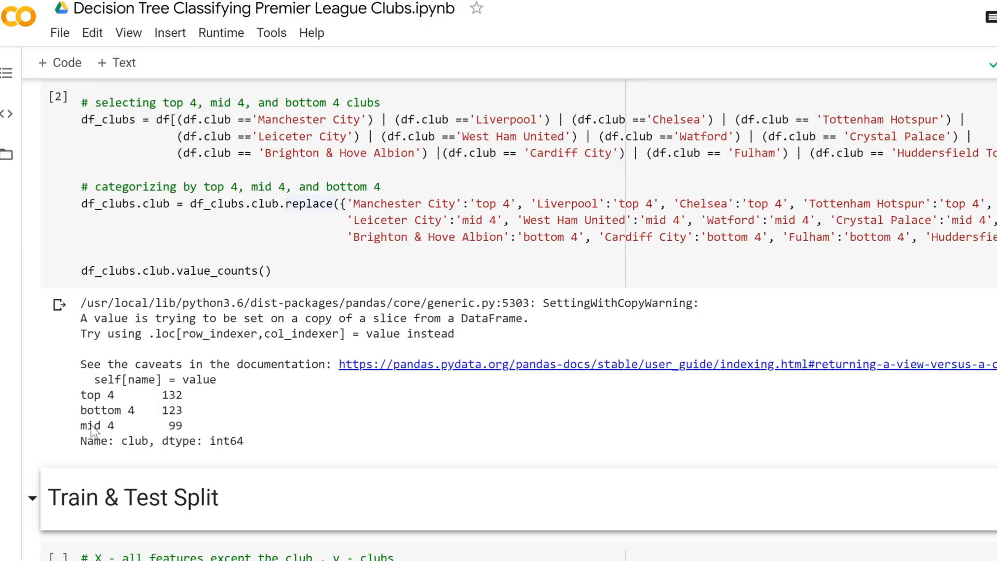
scroll("down", 3)
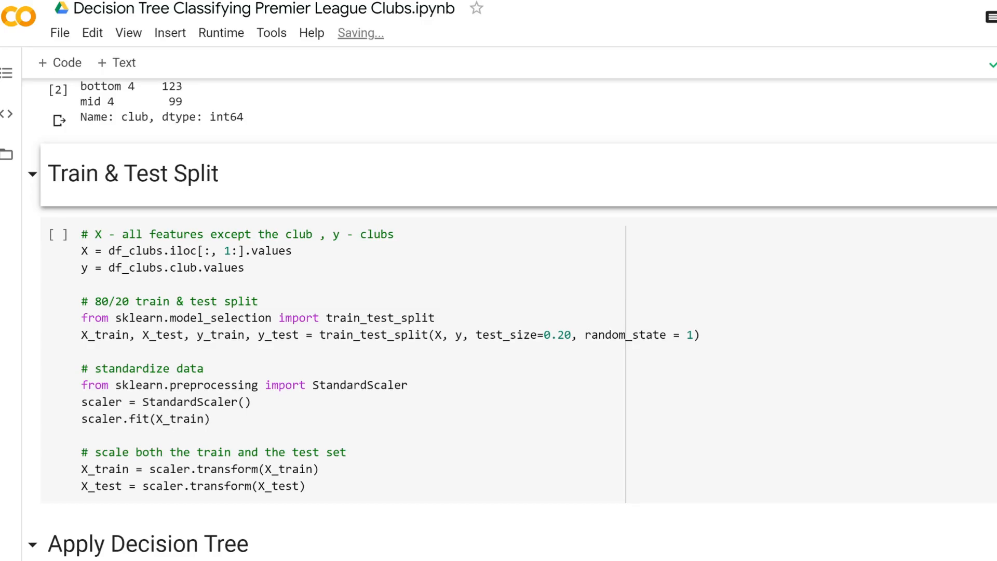
scroll("down", 3)
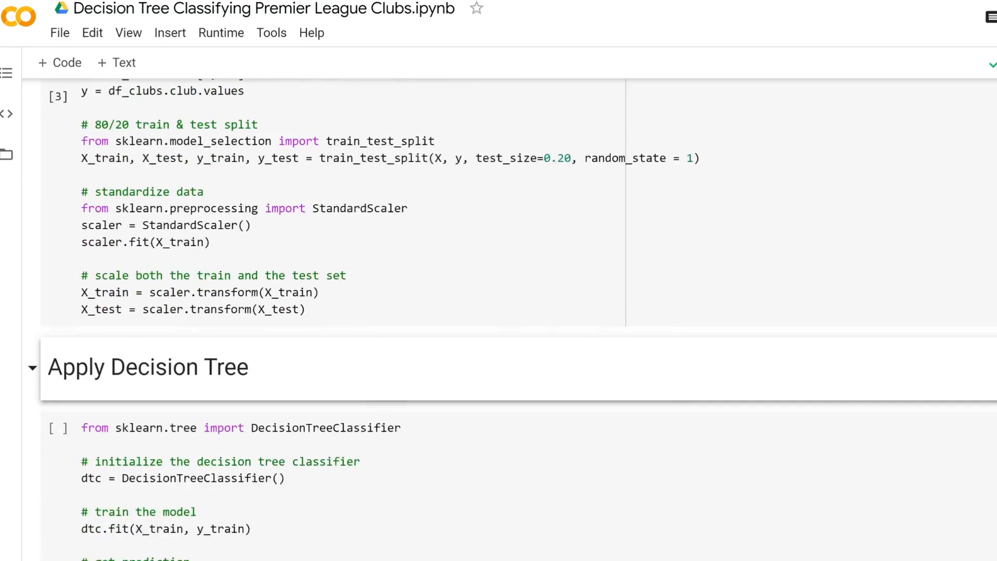
scroll("down", 3)
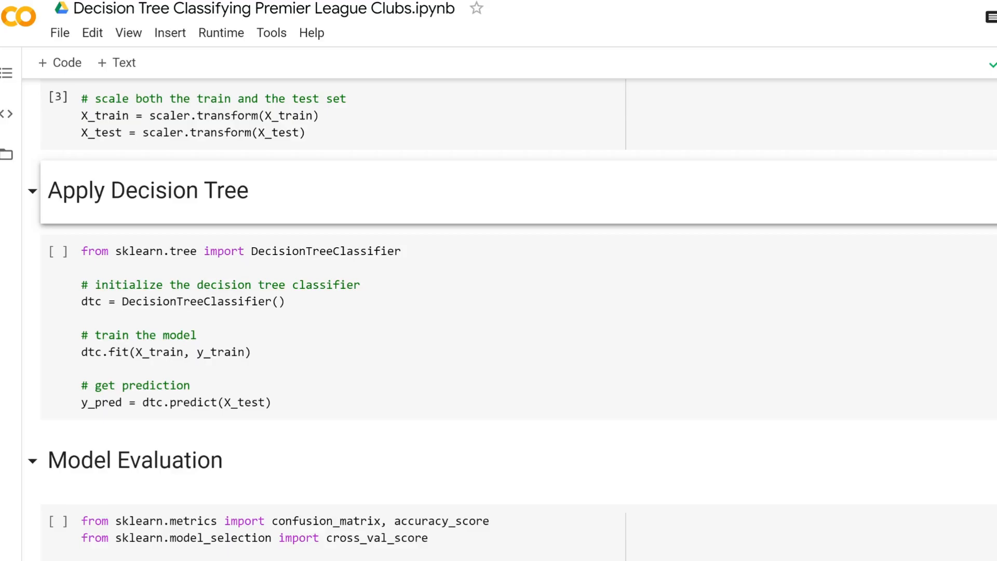
left_click(56, 250)
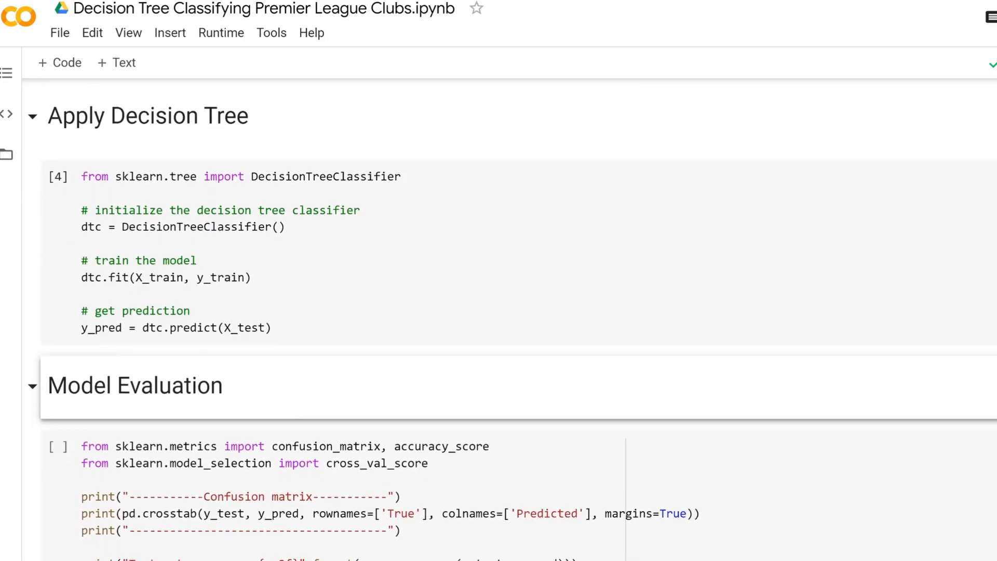
scroll("down", 3)
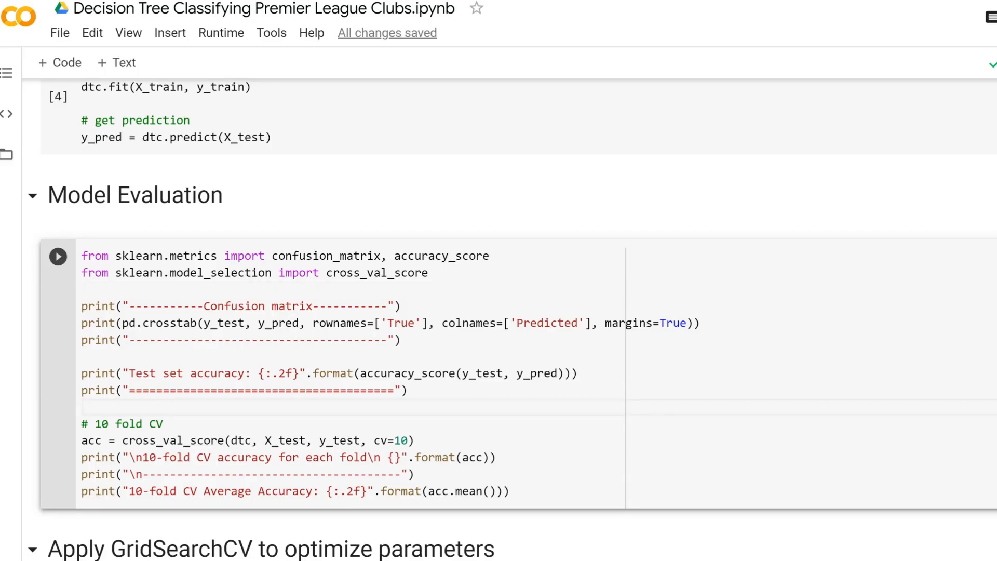
left_click(82, 407)
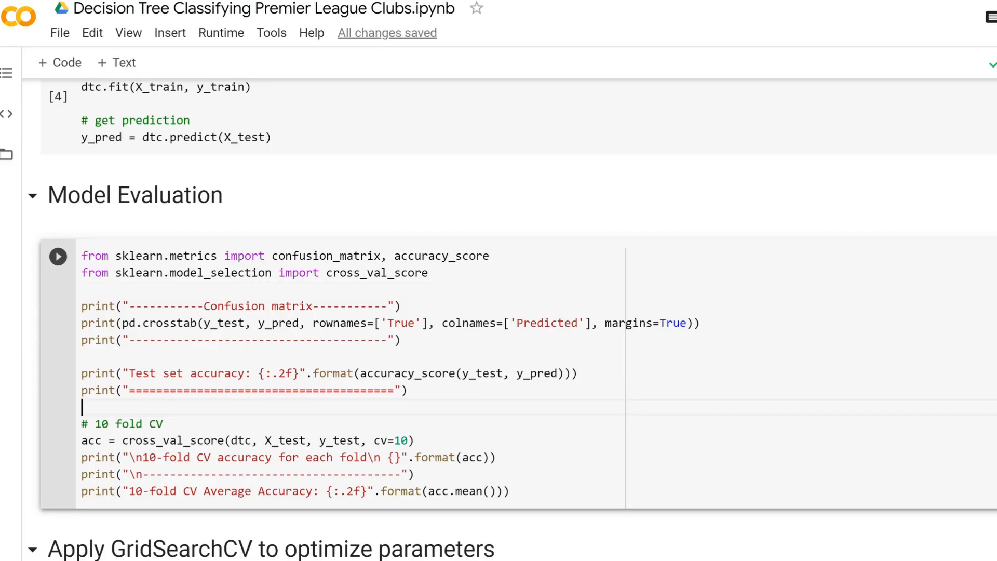
left_click(58, 256)
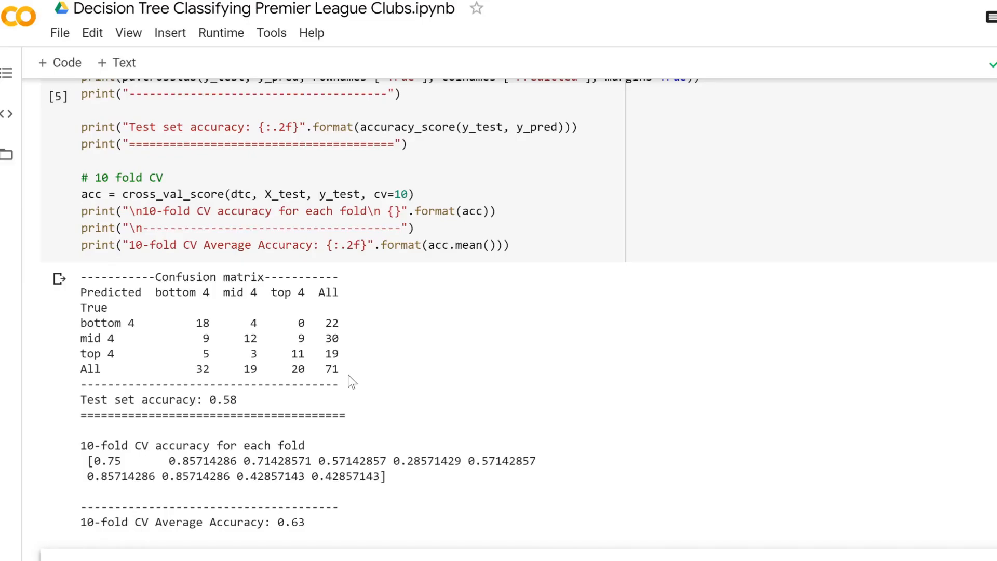
mouse_move(282, 400)
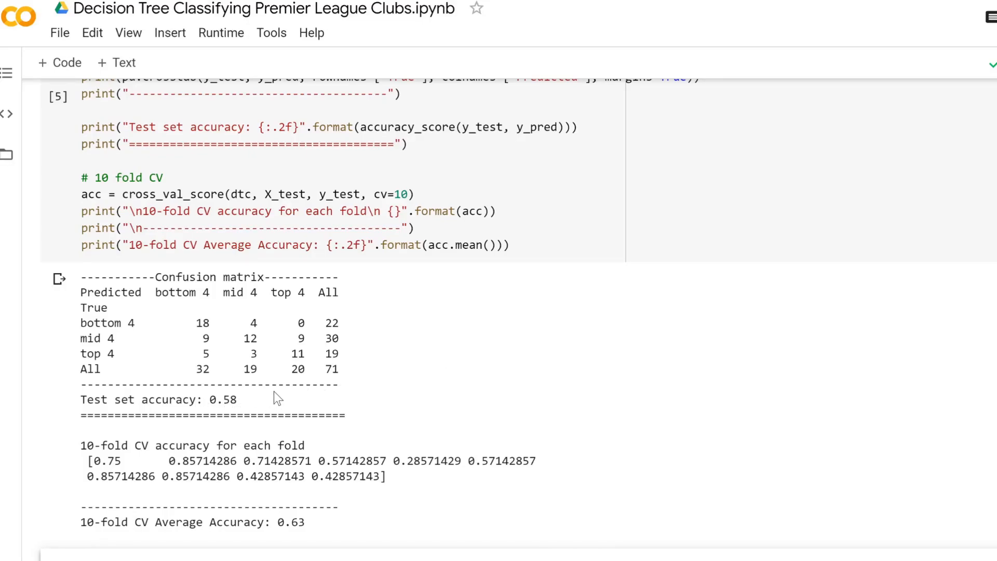
mouse_move(280, 523)
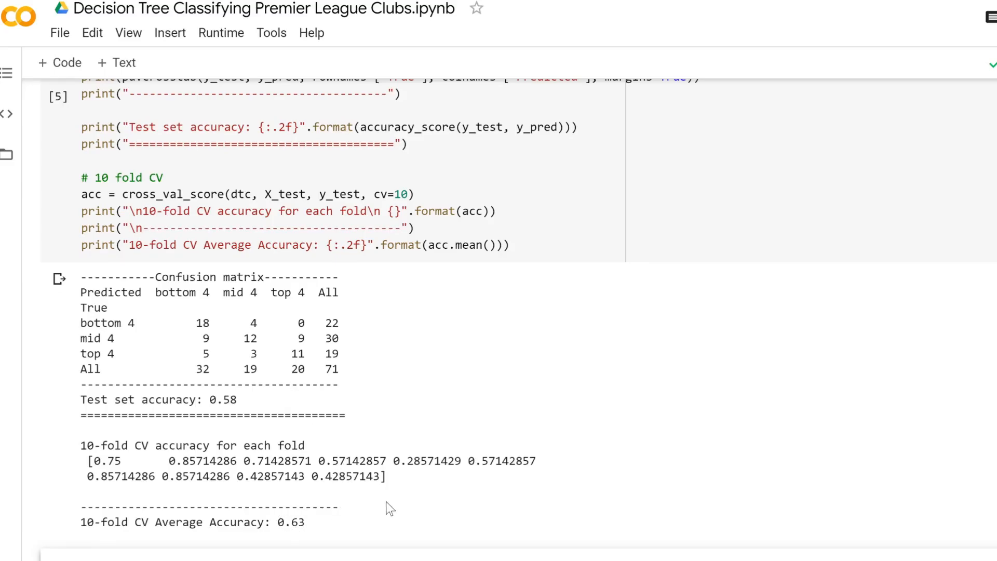
scroll("down", 3)
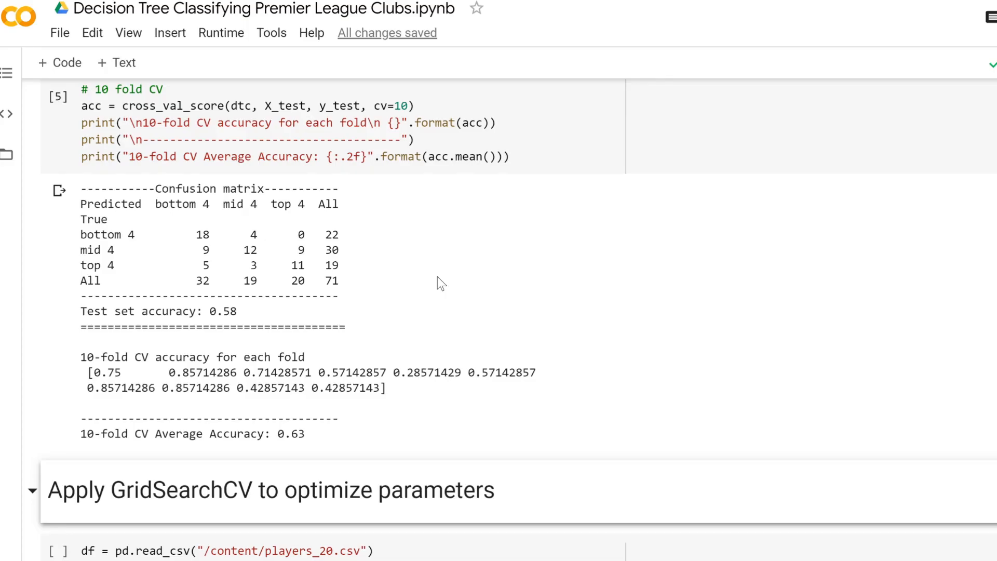
Step: Run the train-test split and scaling cell on the reloaded club data
scroll("down", 3)
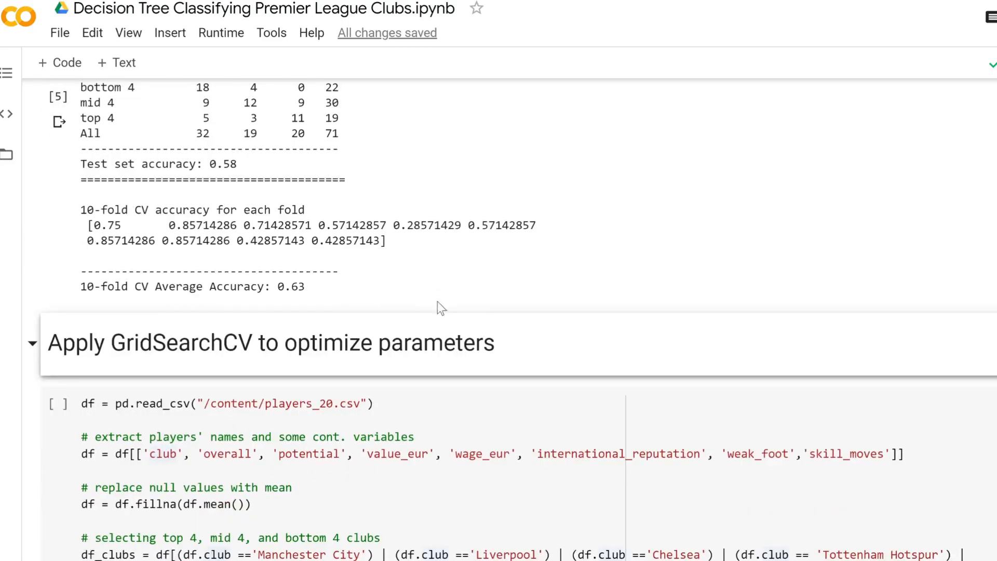
scroll("down", 3)
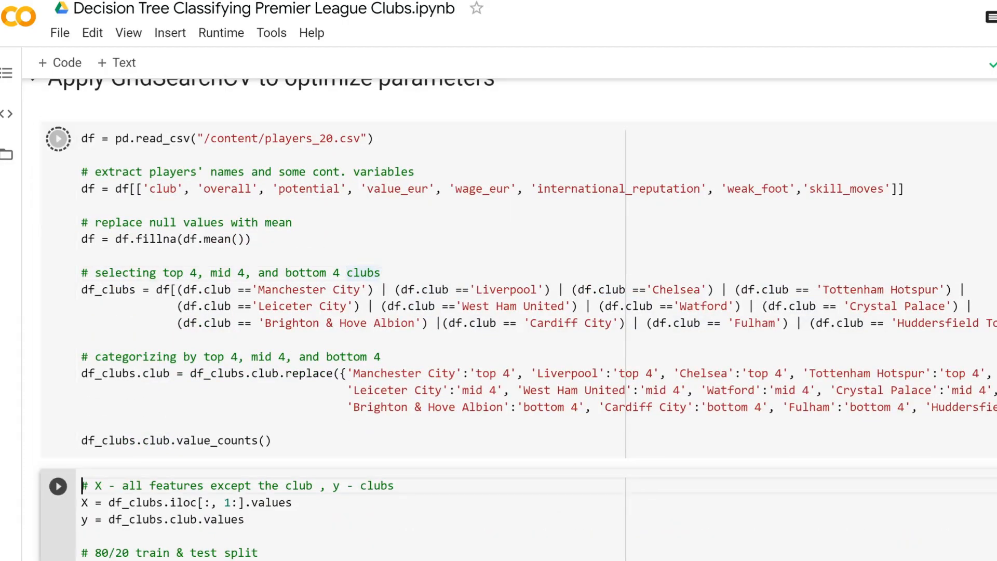
left_click(57, 139)
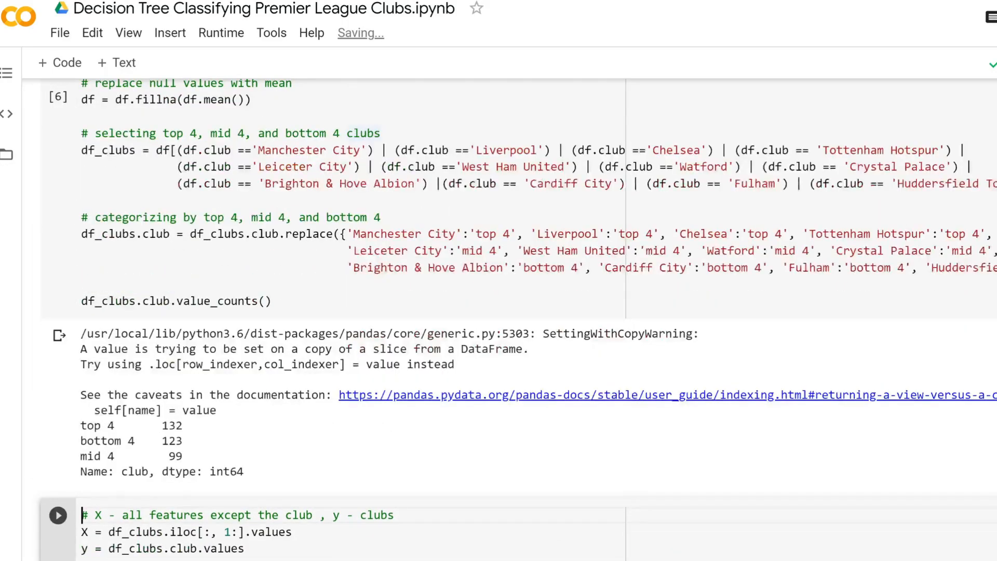
scroll("down", 3)
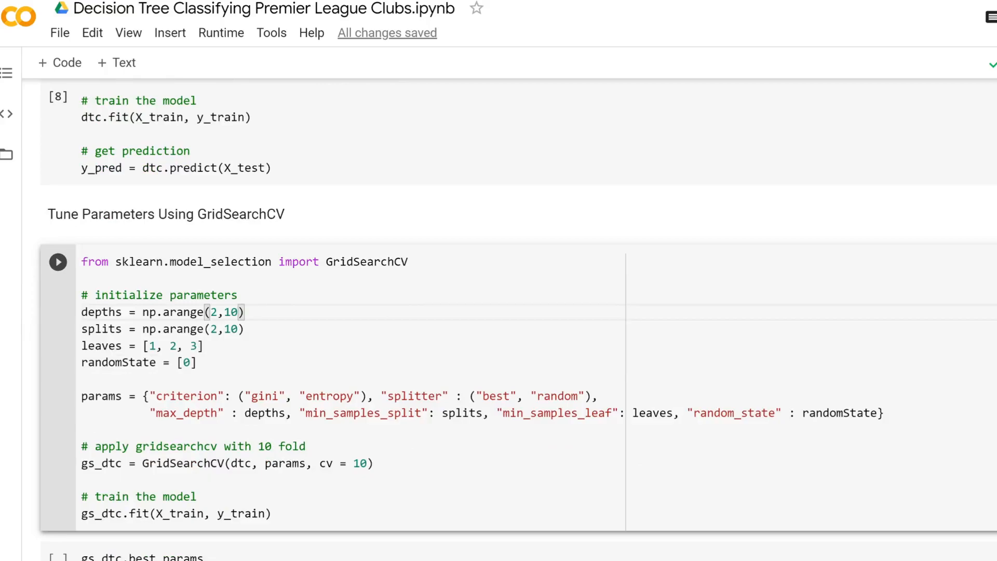
Step: Fit the 10-fold GridSearchCV and show best params: gini, max_depth 9, min_samples_leaf 3, min_samples_split 9
left_click(58, 261)
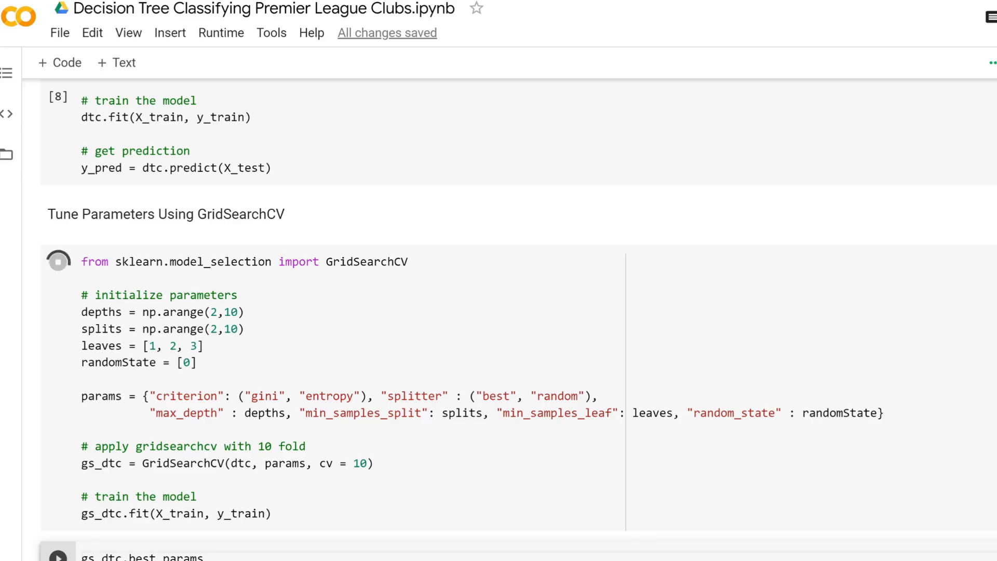
left_click(58, 262)
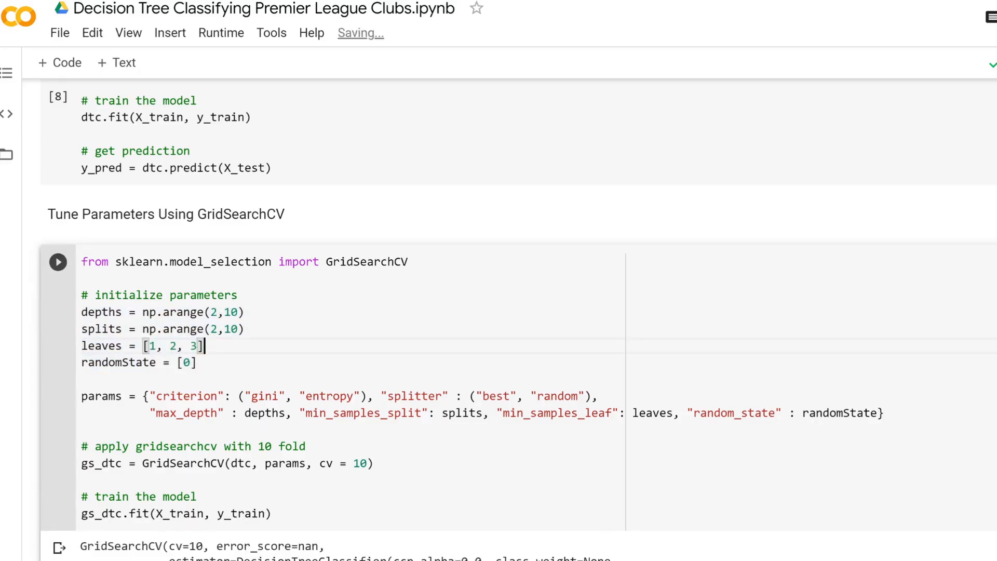
scroll("down", 3)
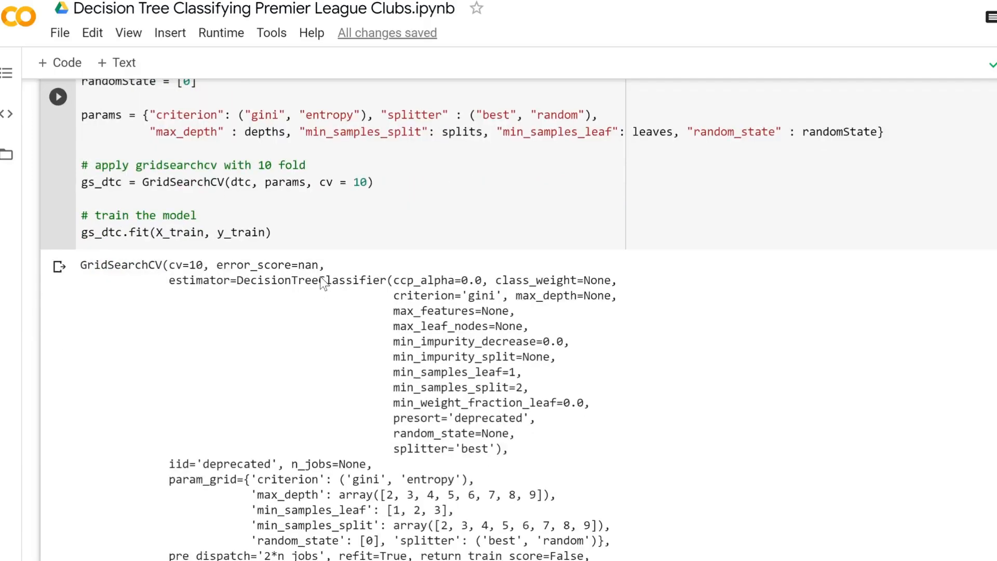
scroll("down", 3)
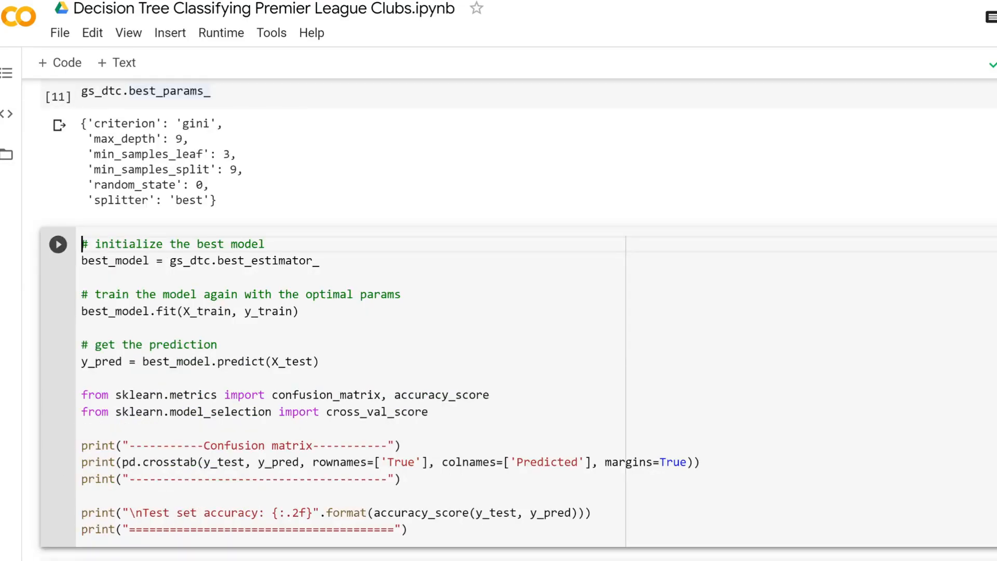
Step: Refit the best_estimator_ tree and print its confusion matrix with 0.61 test accuracy
left_click(57, 244)
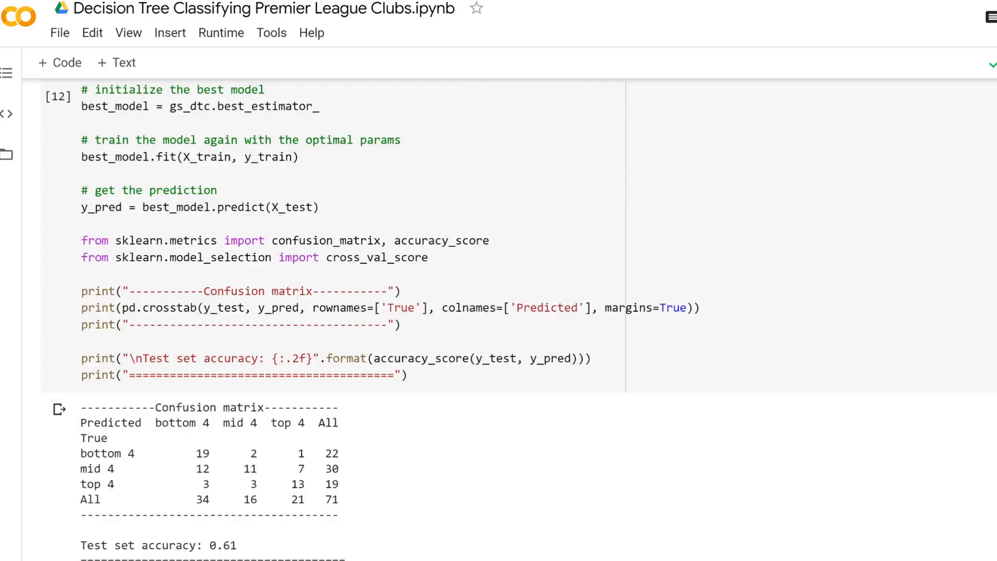
scroll("down", 3)
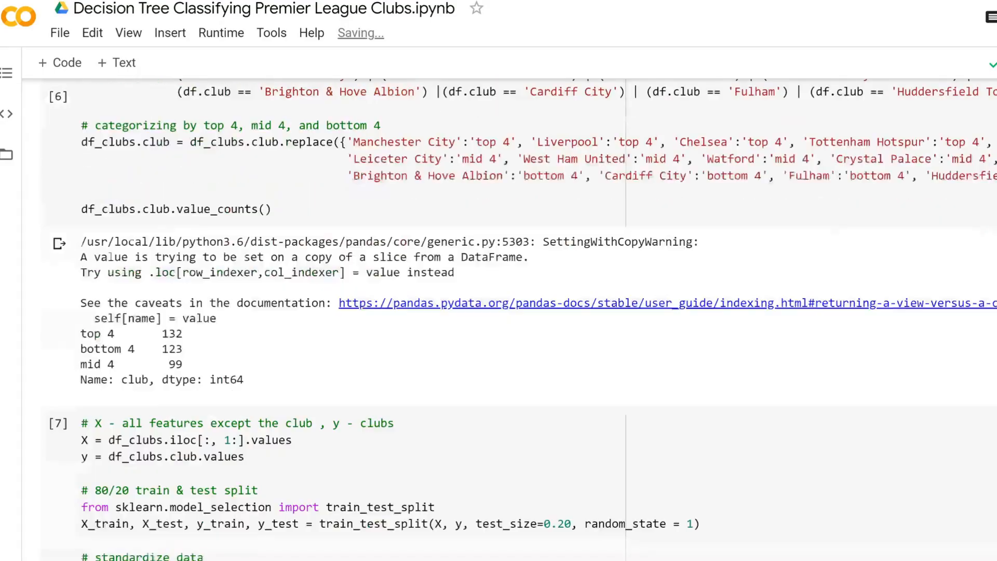
scroll("down", 3)
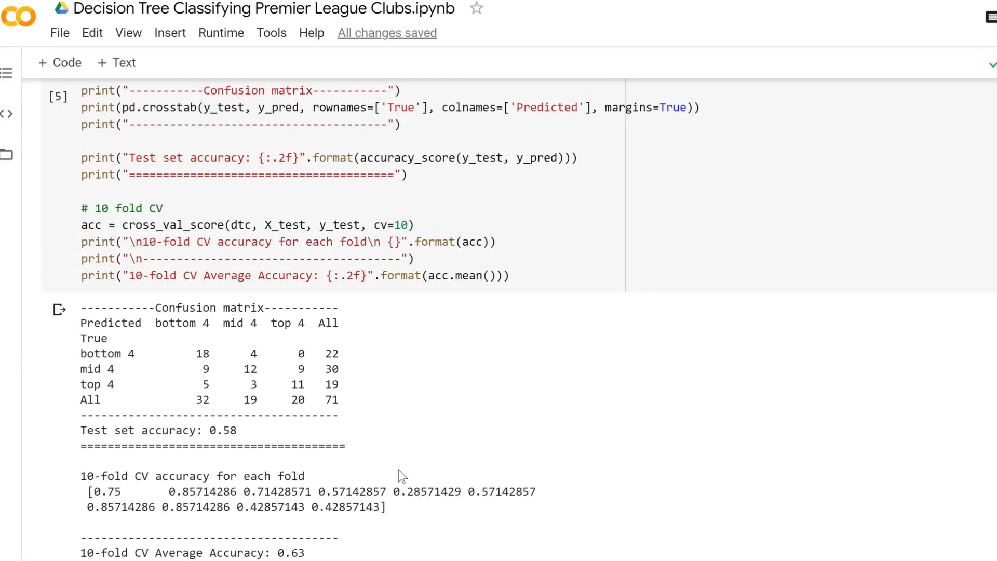
scroll("down", 3)
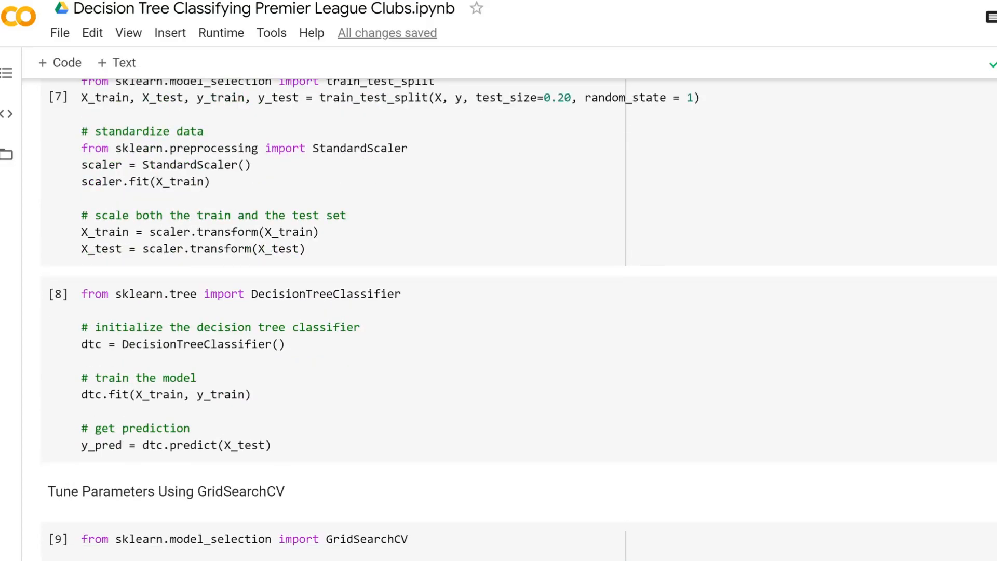
scroll("down", 3)
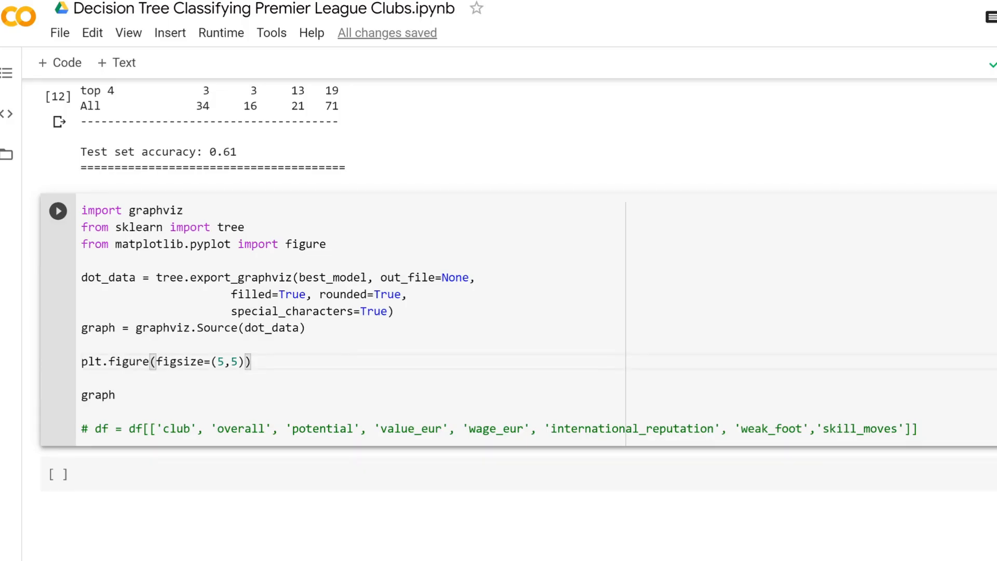
Step: Run the graphviz export cell and scroll through the rendered tree's gini, sample and class nodes
left_click(58, 211)
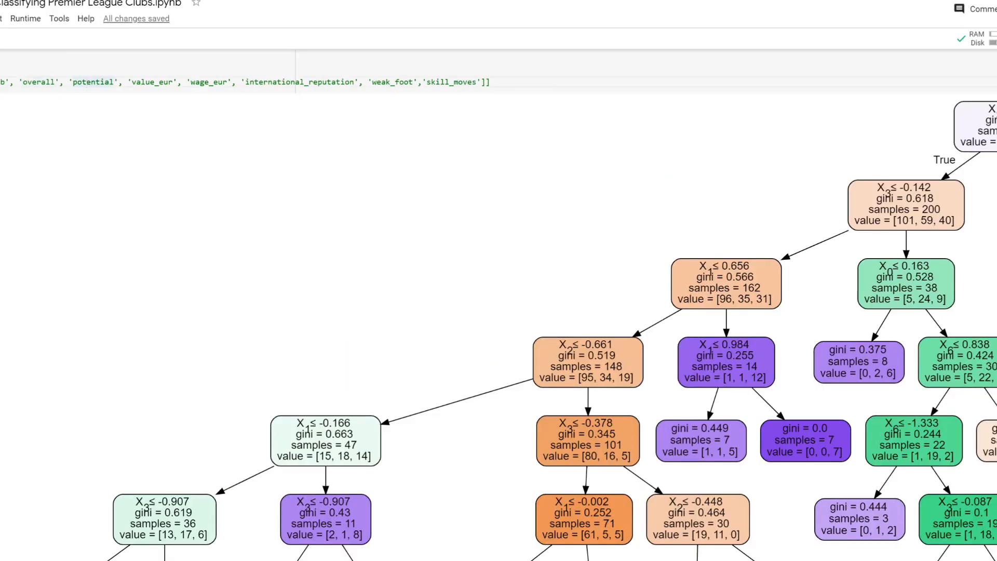
double_click(151, 81)
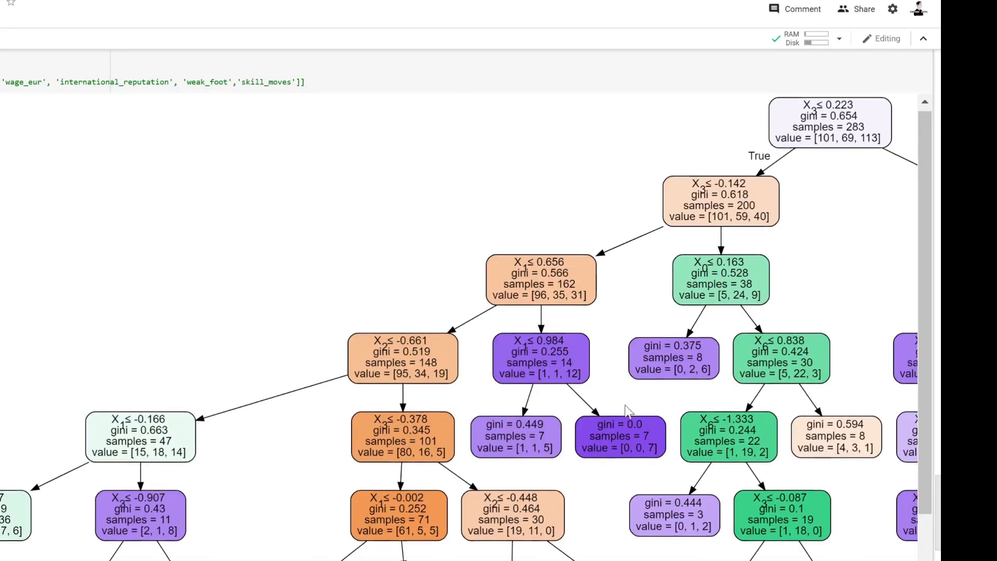
scroll("down", 3)
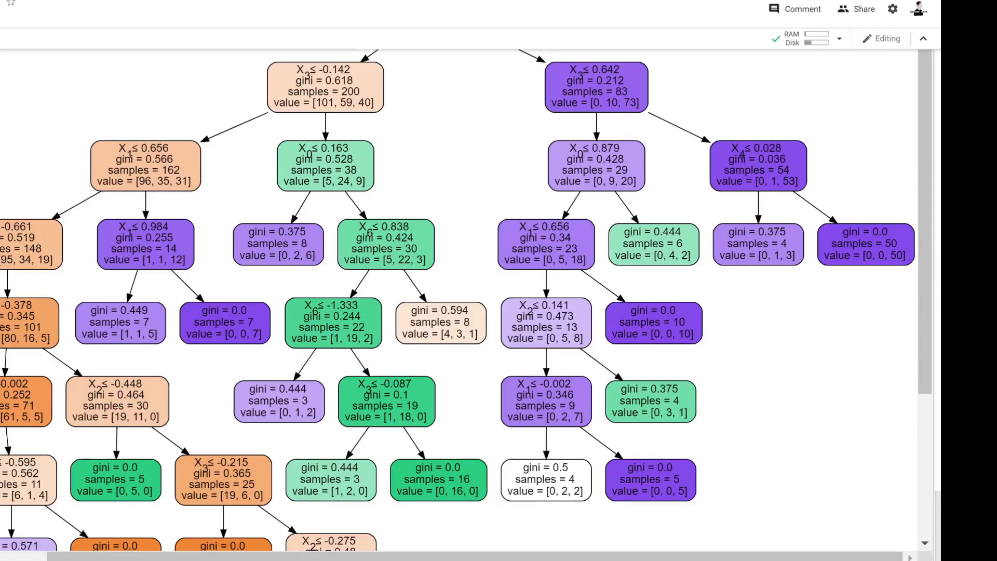
scroll("down", 3)
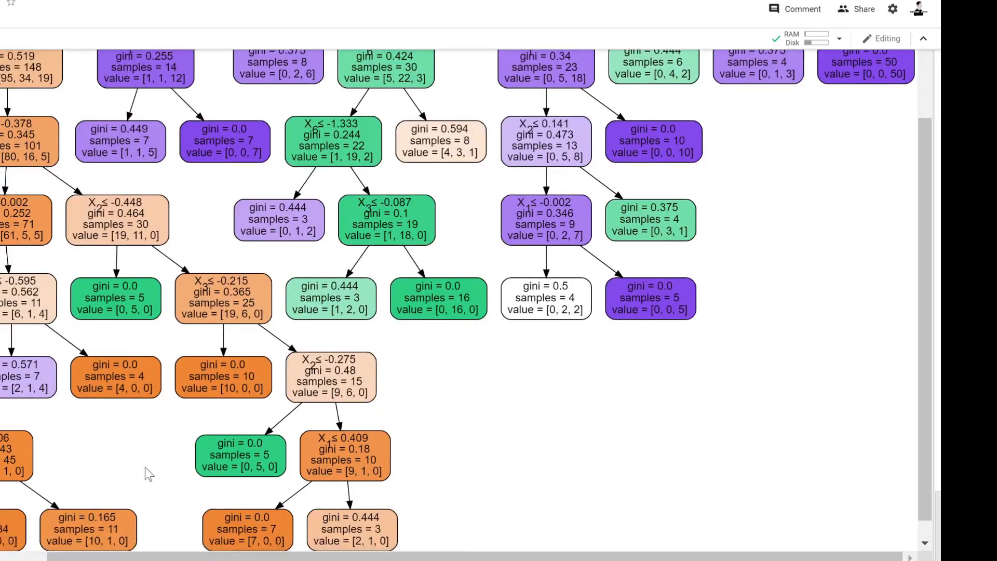
scroll("up", 3)
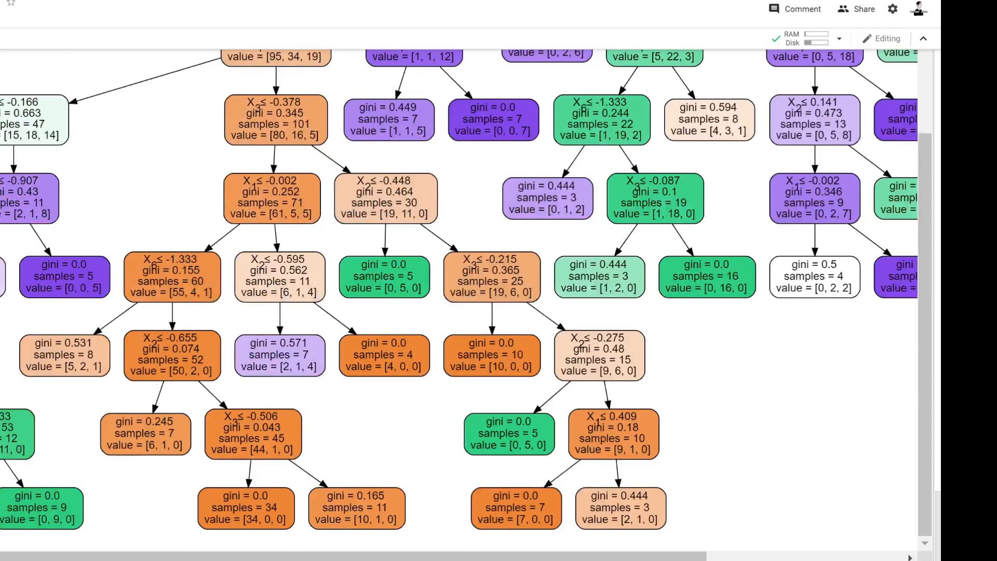